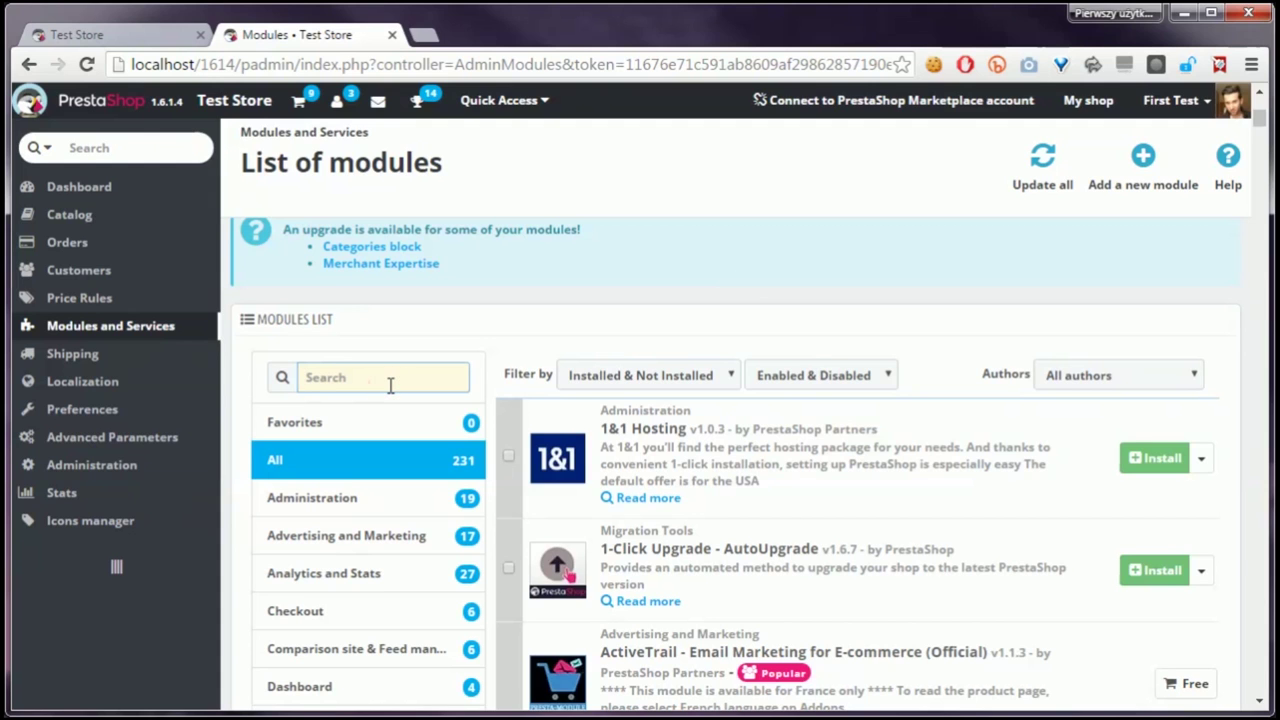
Filter the module list by 'block search' and start installing Search block pro.
{"action": "type", "text": "block search pro"}
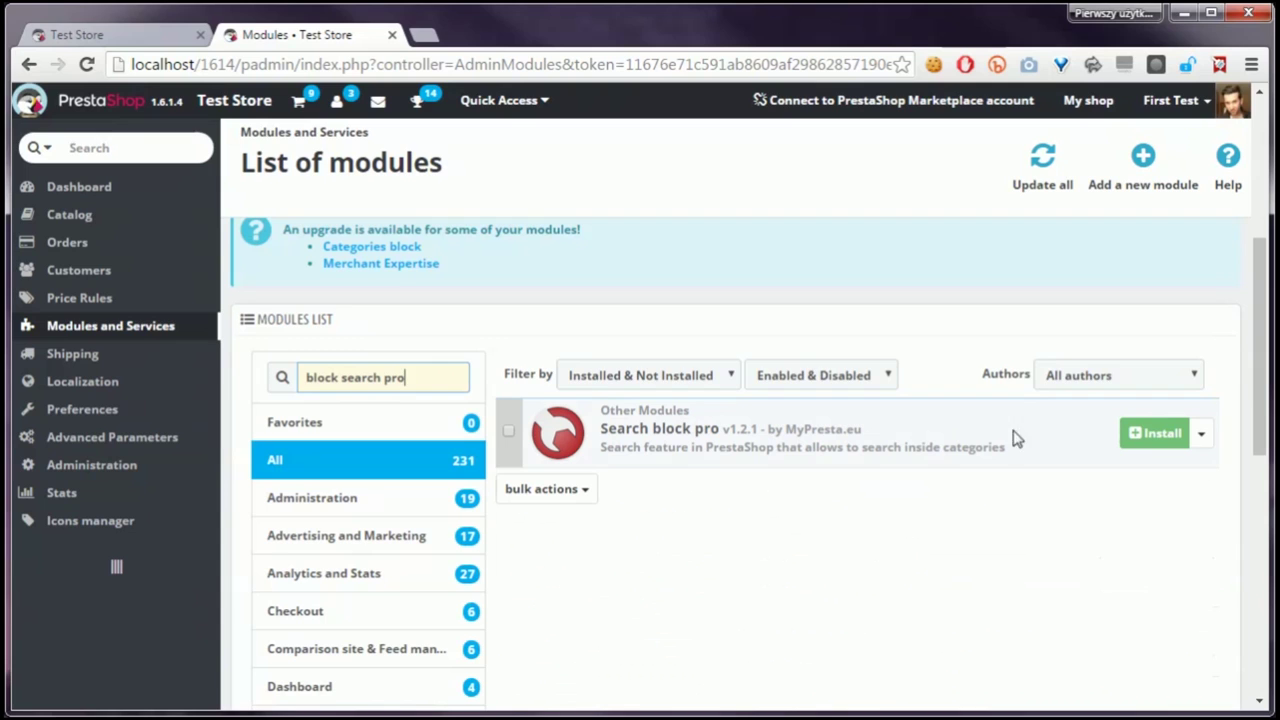
{"action": "left_click", "coordinate": [1156, 432]}
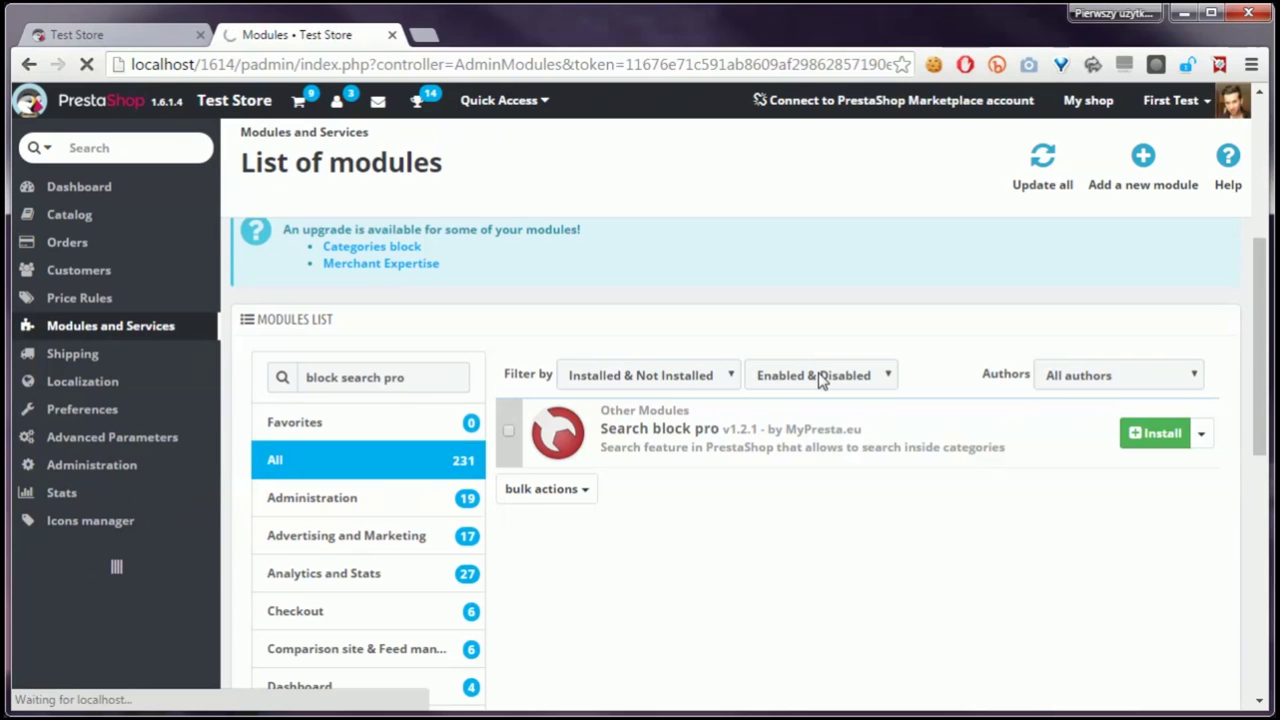
Complete the Search block pro install and reach its Configure page with Categories and Manufacturers enabled.
{"action": "left_click", "coordinate": [1156, 432]}
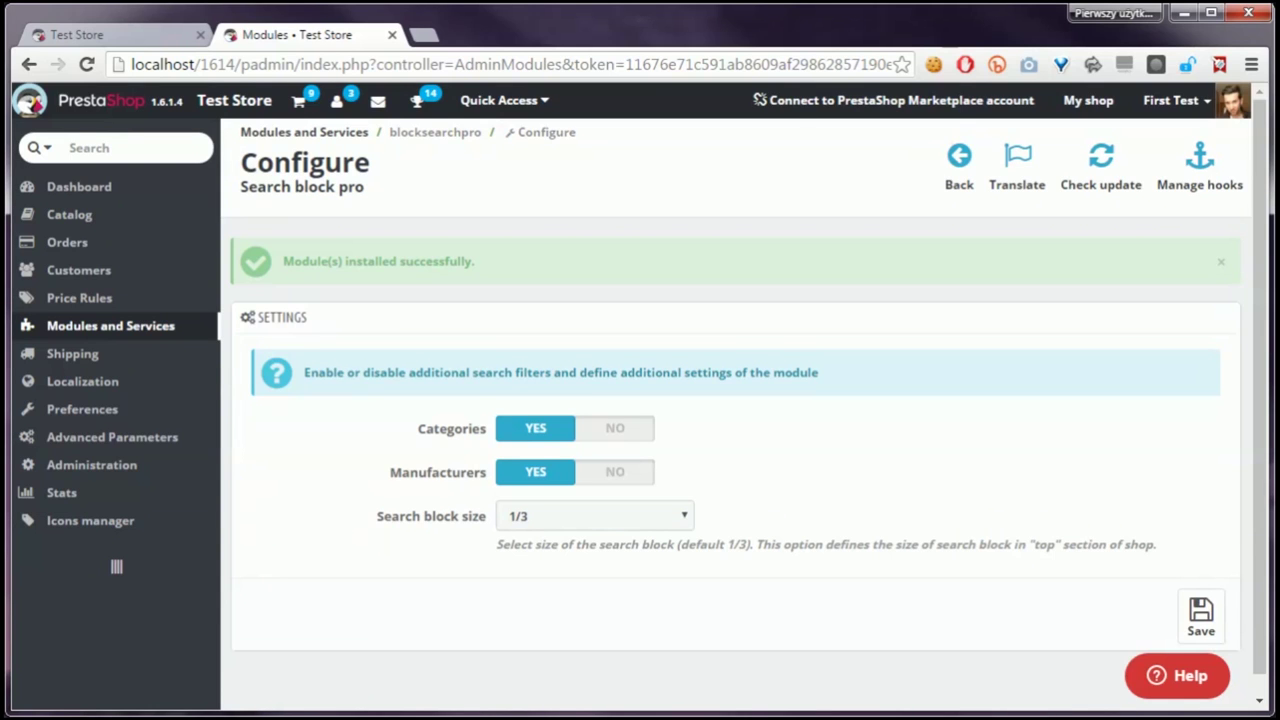
{"action": "mouse_move", "coordinate": [528, 334]}
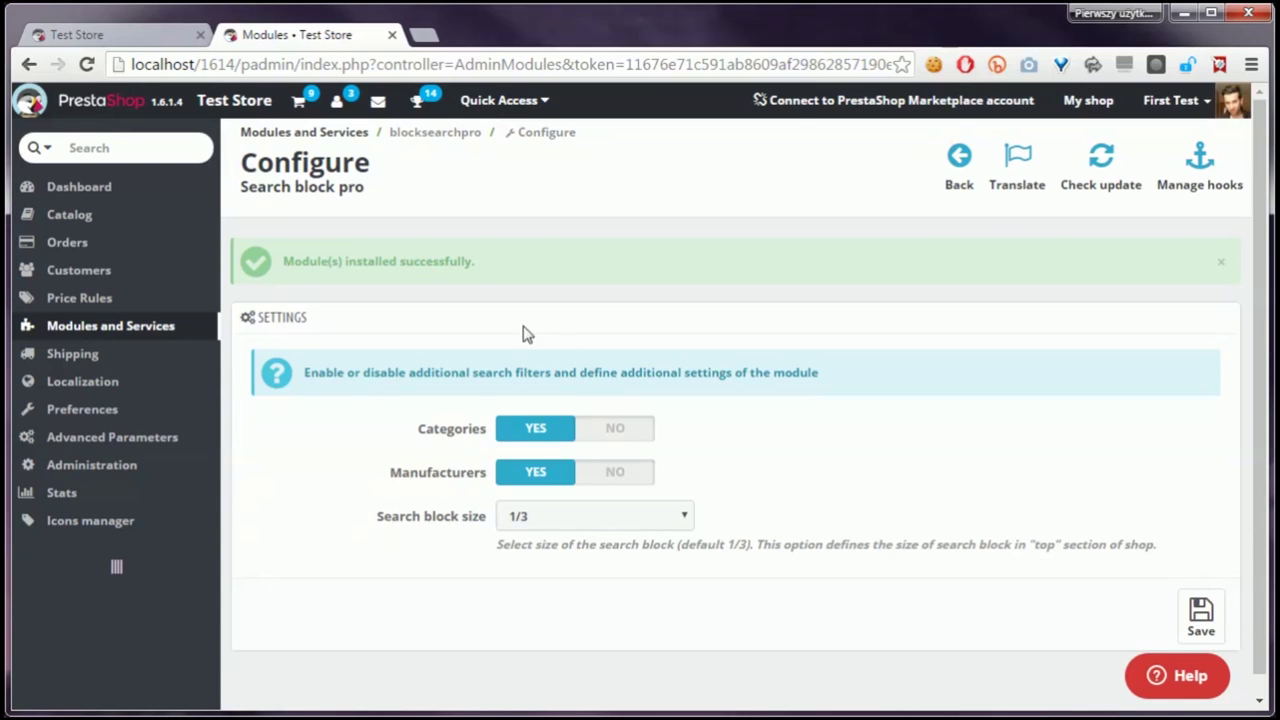
{"action": "mouse_move", "coordinate": [420, 432]}
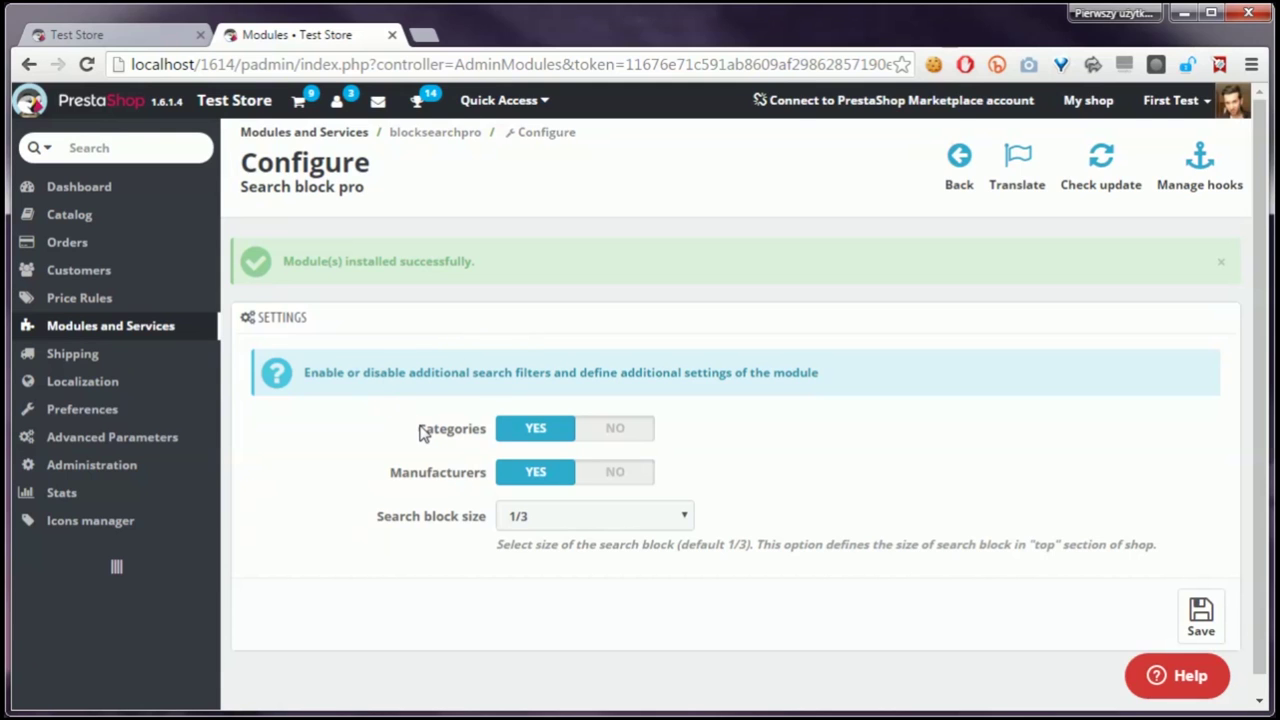
{"action": "mouse_move", "coordinate": [476, 448]}
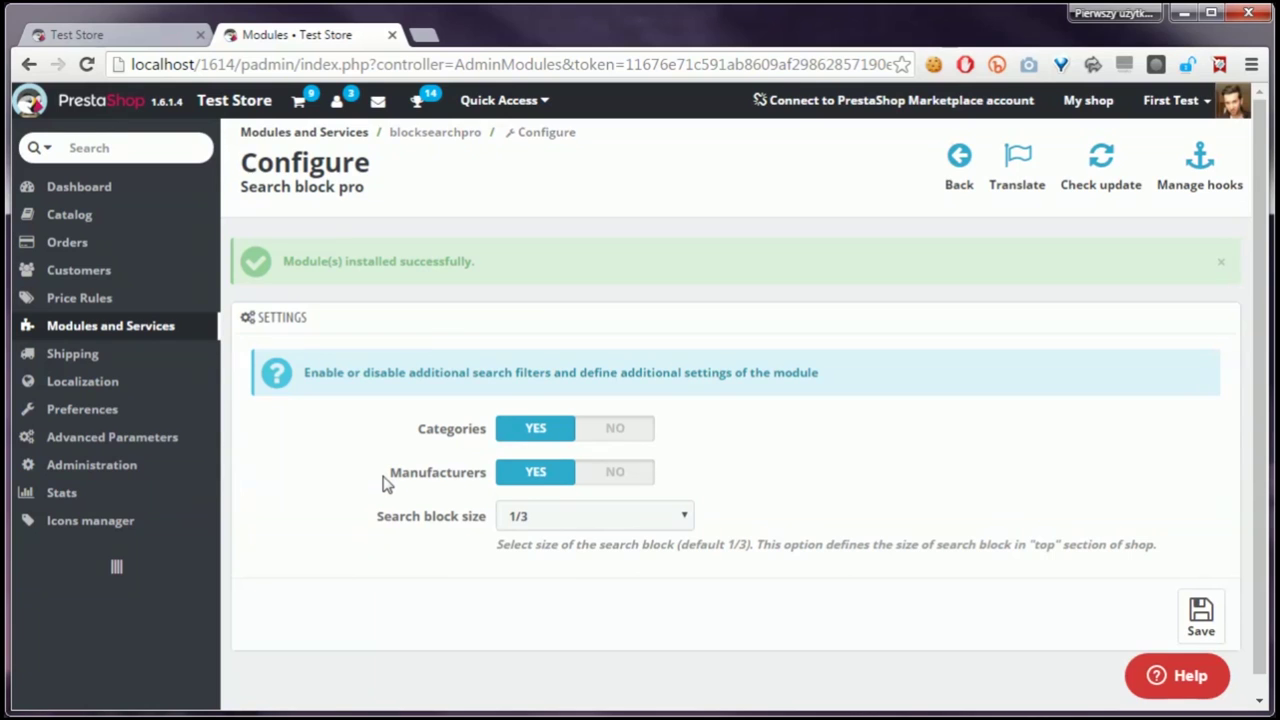
{"action": "mouse_move", "coordinate": [388, 484]}
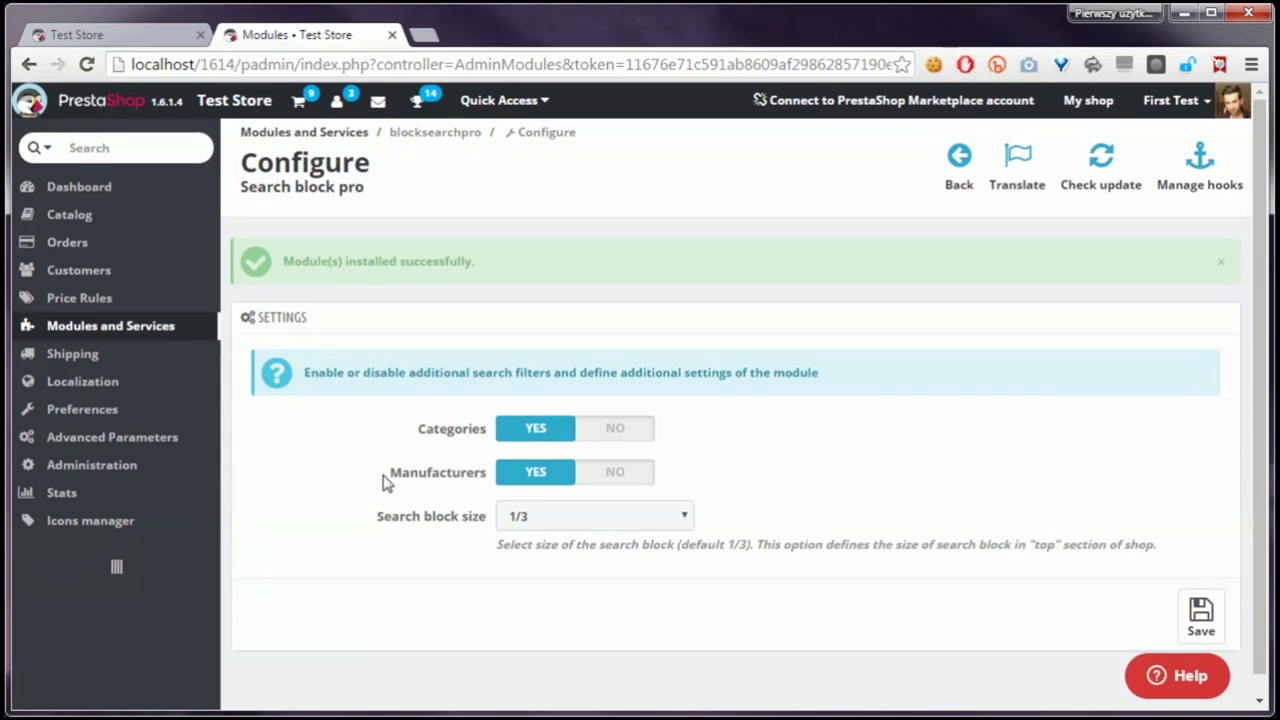
{"action": "mouse_move", "coordinate": [392, 482]}
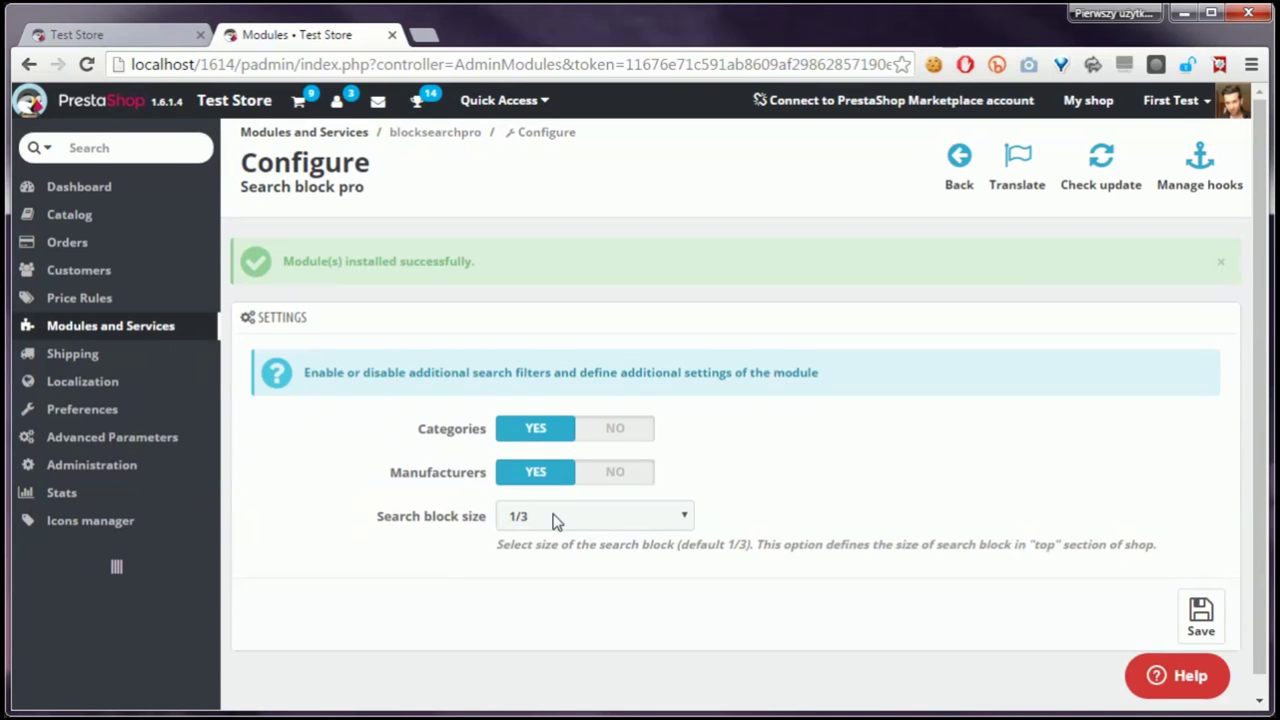
{"action": "mouse_move", "coordinate": [870, 470]}
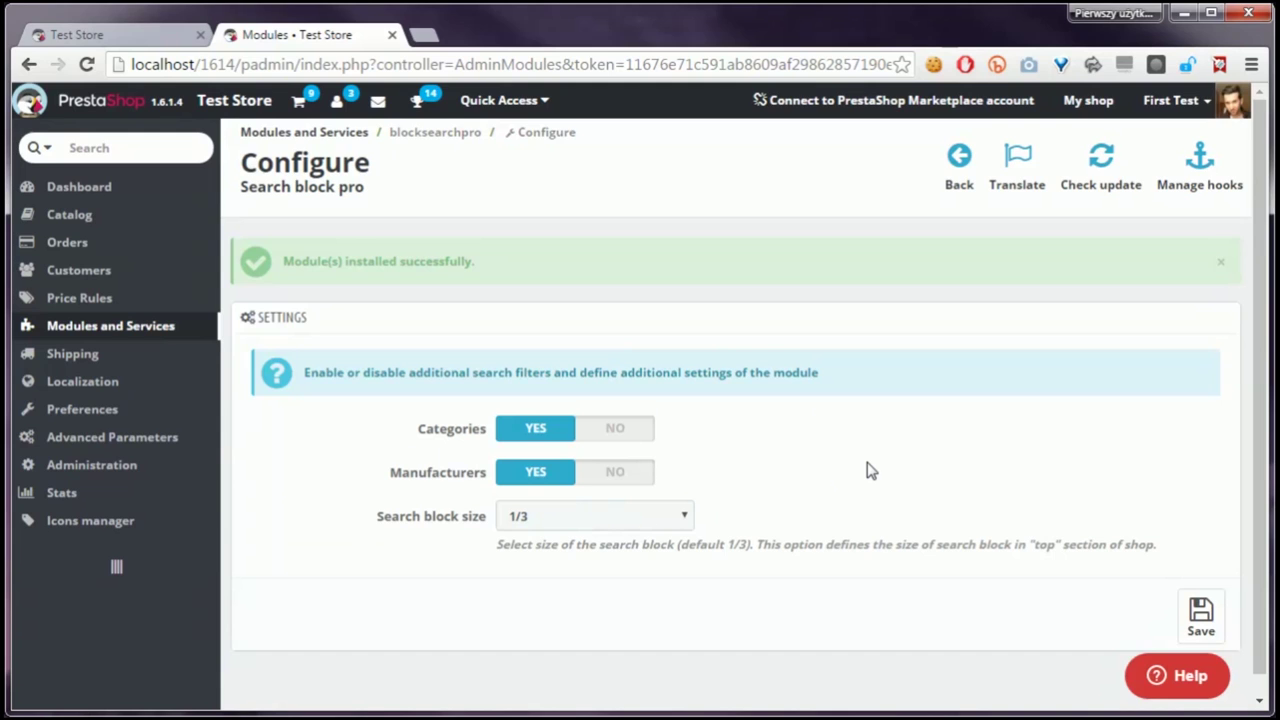
{"action": "mouse_move", "coordinate": [808, 414]}
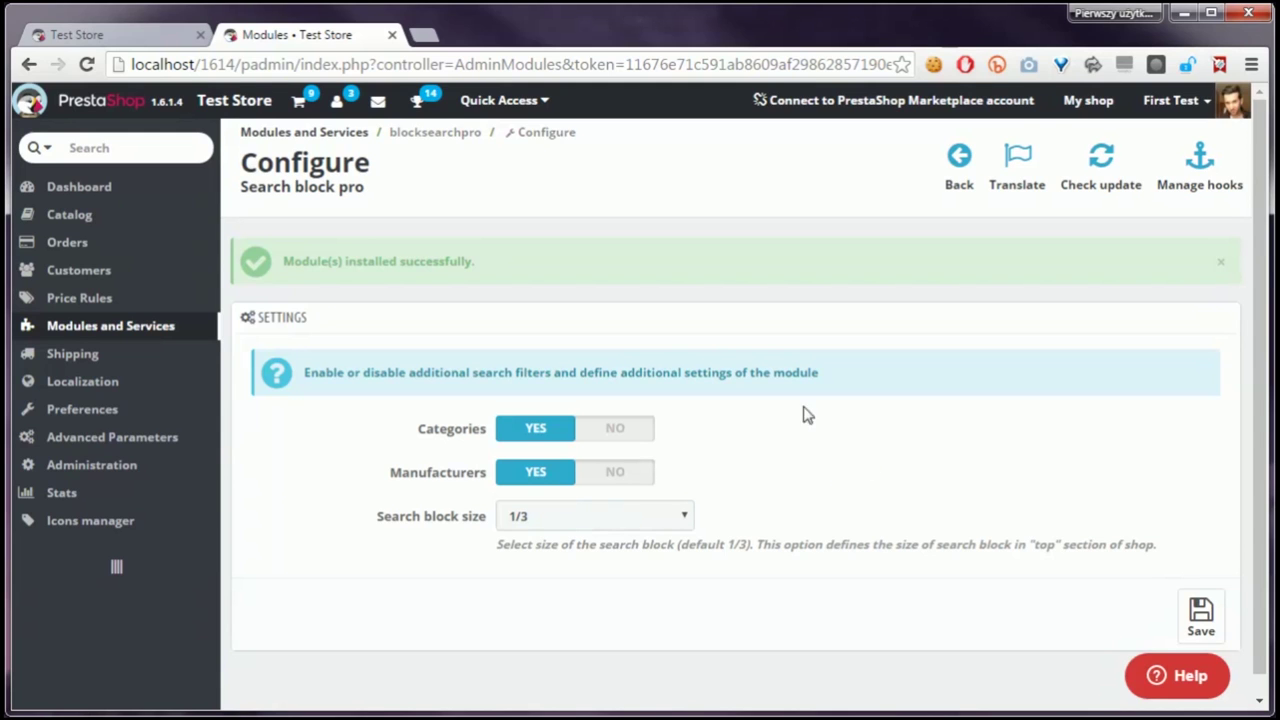
{"action": "mouse_move", "coordinate": [470, 204]}
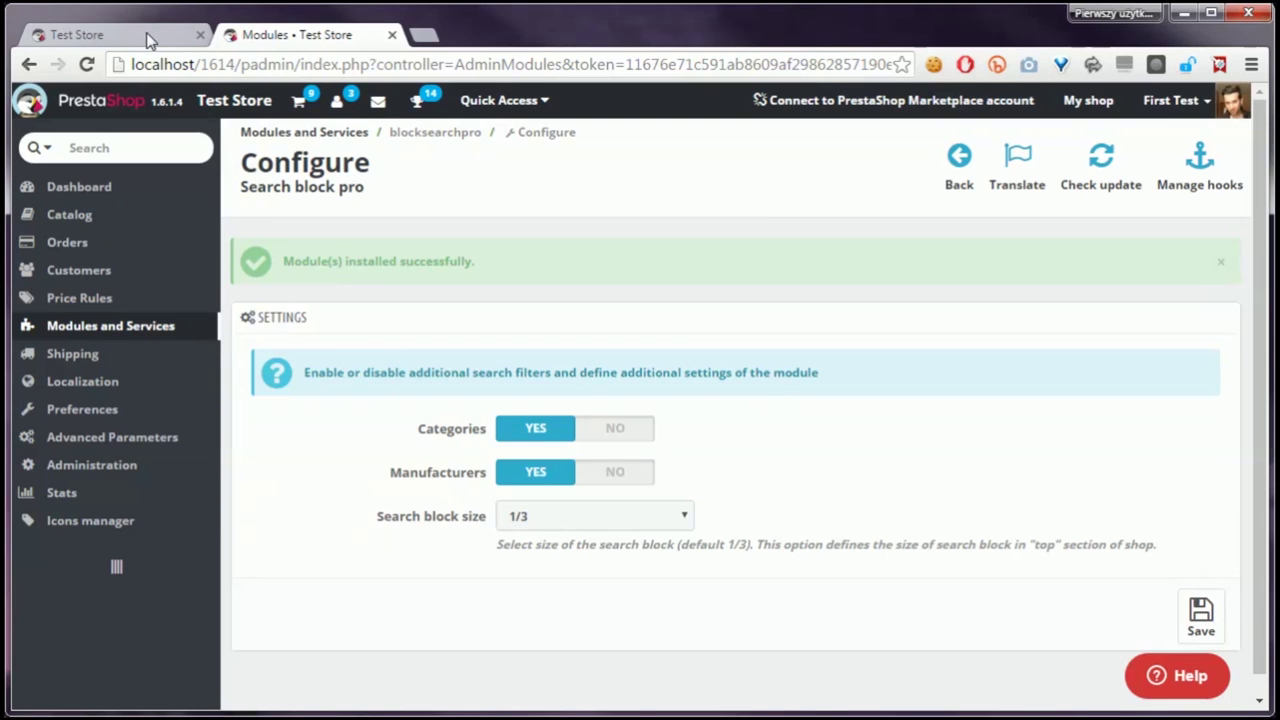
Reload the Test Store tab so the new search bar with filter dropdowns shows.
{"action": "left_click", "coordinate": [76, 34]}
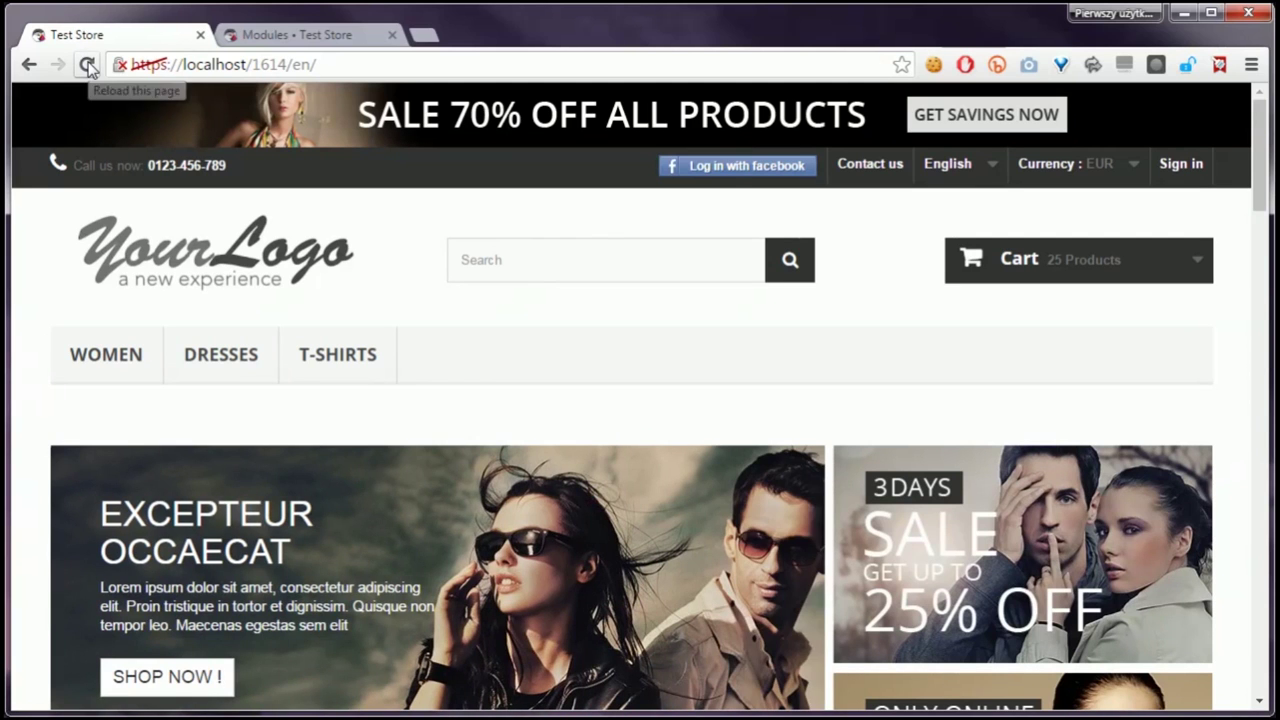
{"action": "left_click", "coordinate": [88, 64]}
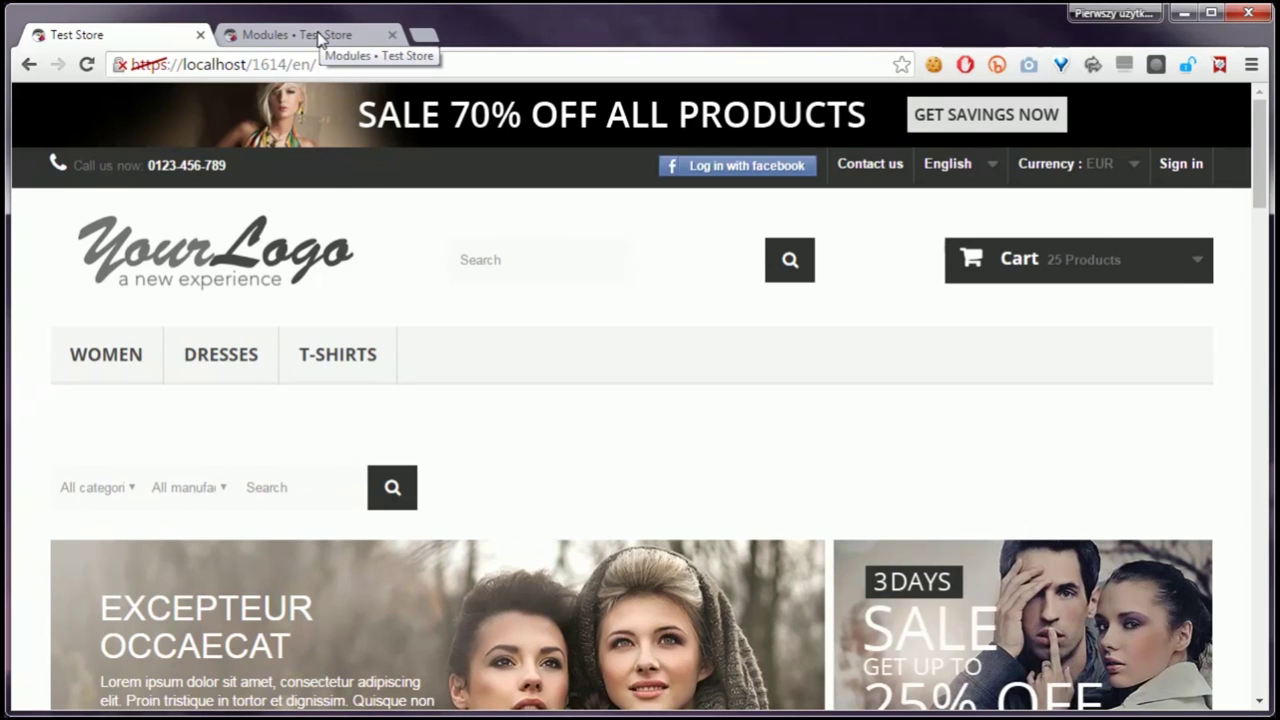
Return to the back office module list and filter it by 'blo'.
{"action": "left_click", "coordinate": [296, 34]}
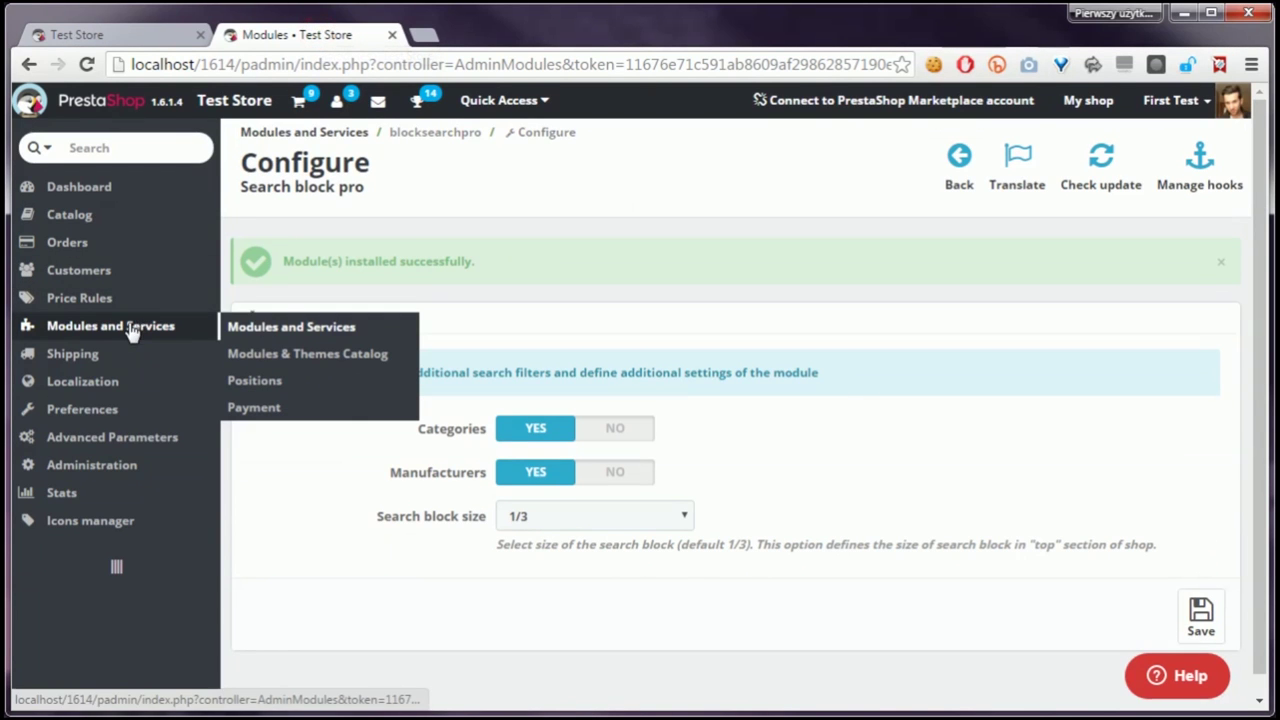
{"action": "left_click", "coordinate": [292, 328]}
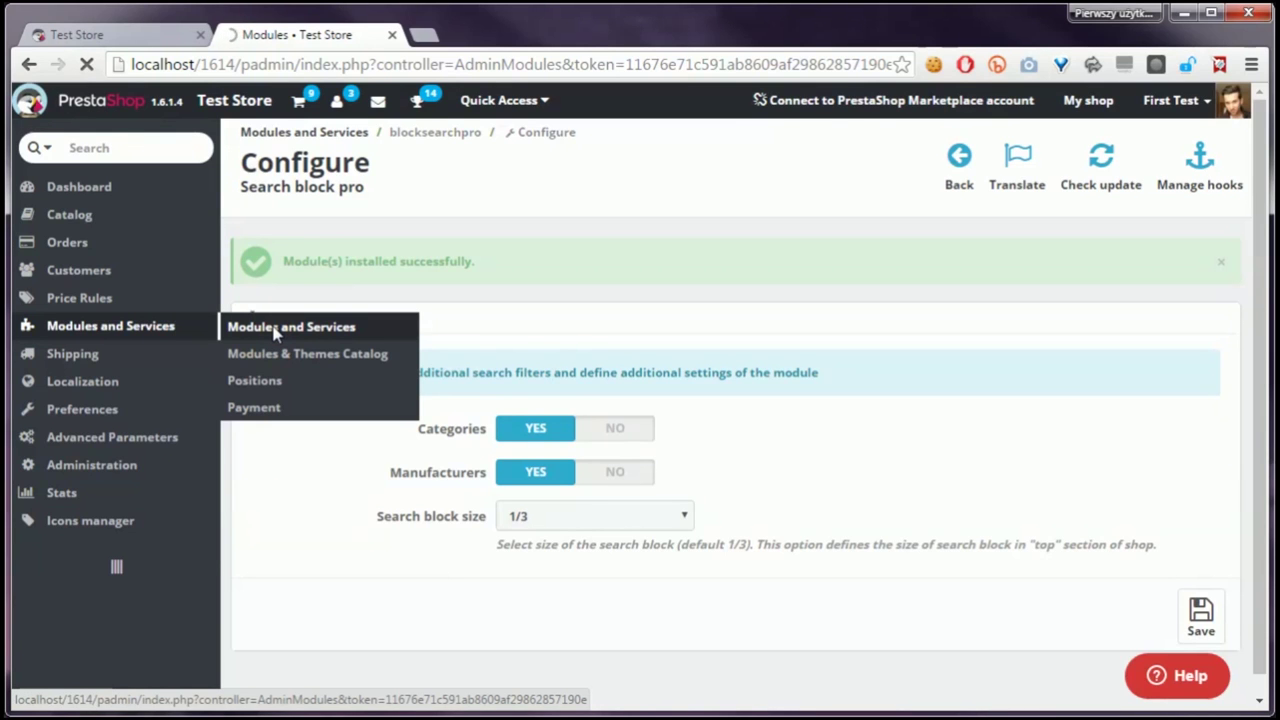
{"action": "left_click", "coordinate": [292, 326]}
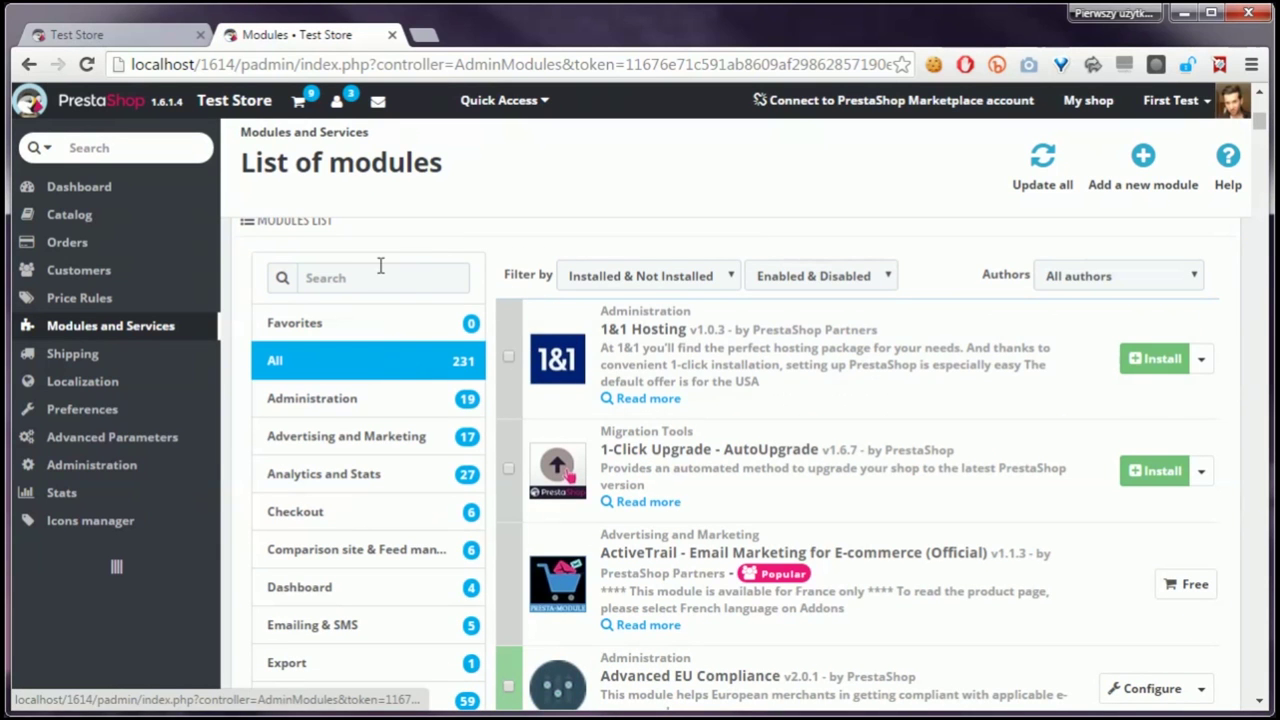
{"action": "type", "text": "block search"}
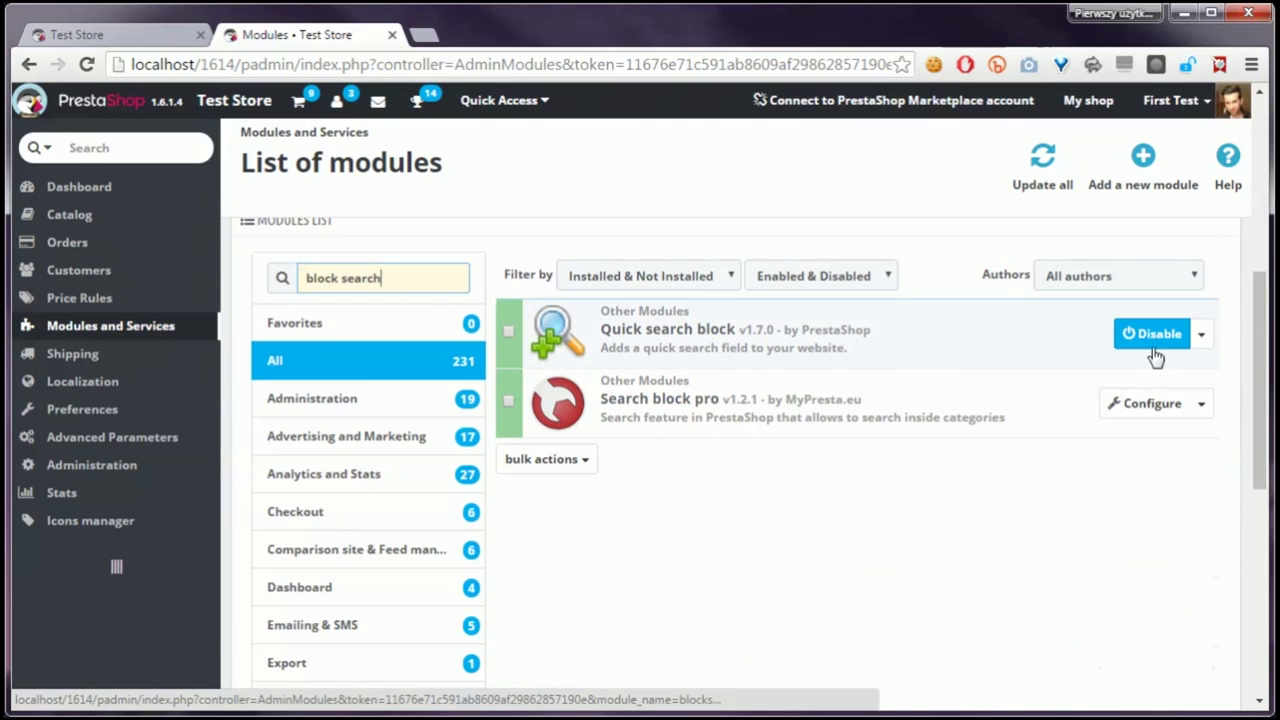
Uninstall the Quick search block module and confirm the removal.
{"action": "left_click", "coordinate": [1200, 334]}
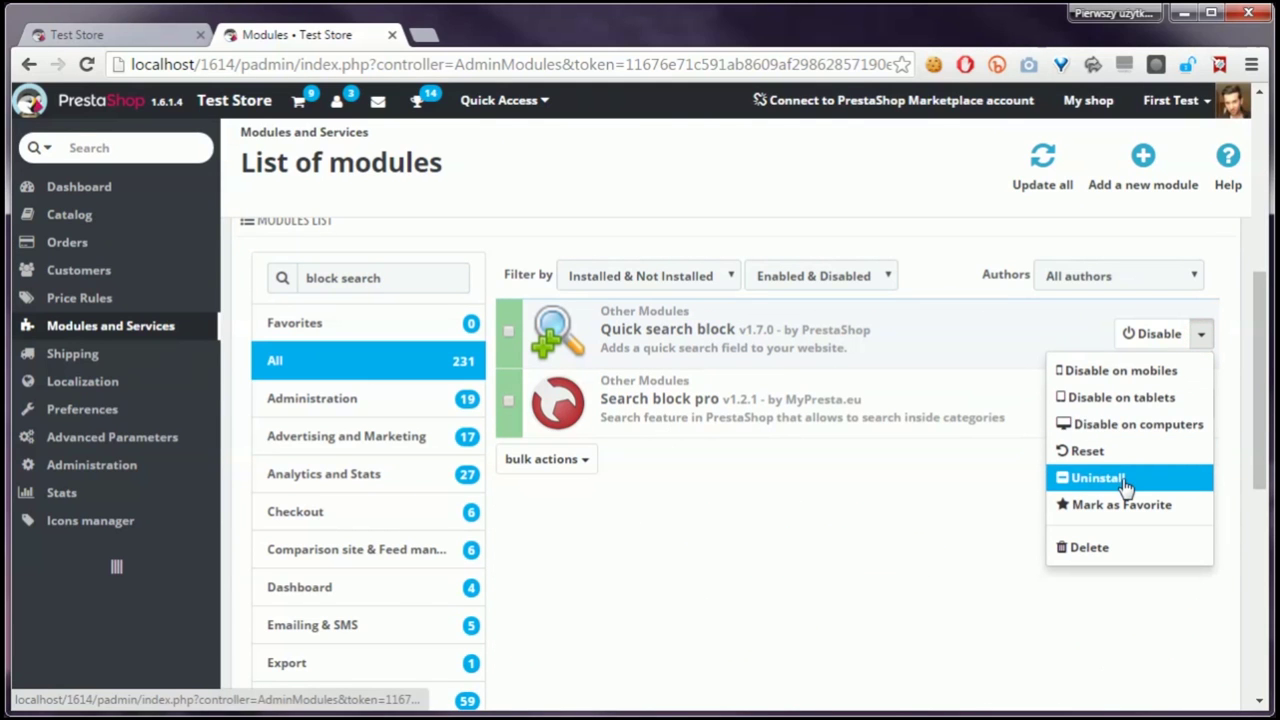
{"action": "left_click", "coordinate": [1096, 476]}
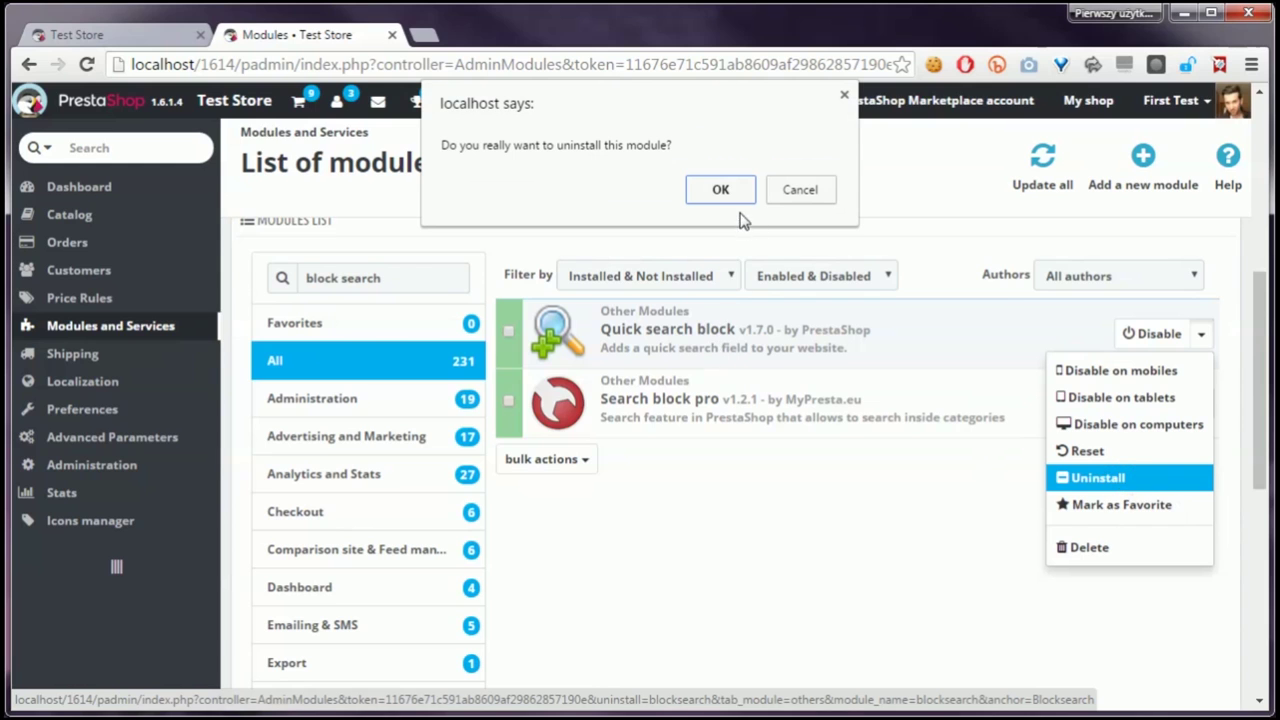
{"action": "left_click", "coordinate": [720, 188]}
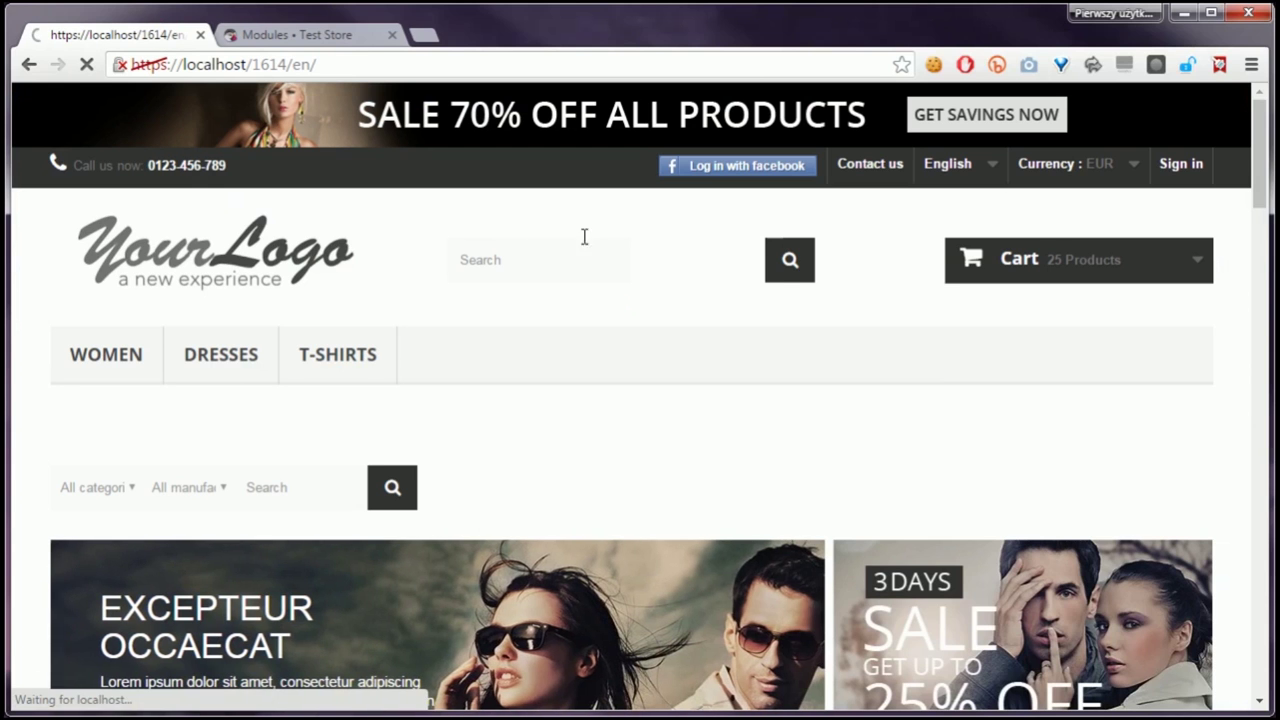
{"action": "mouse_move", "coordinate": [832, 288]}
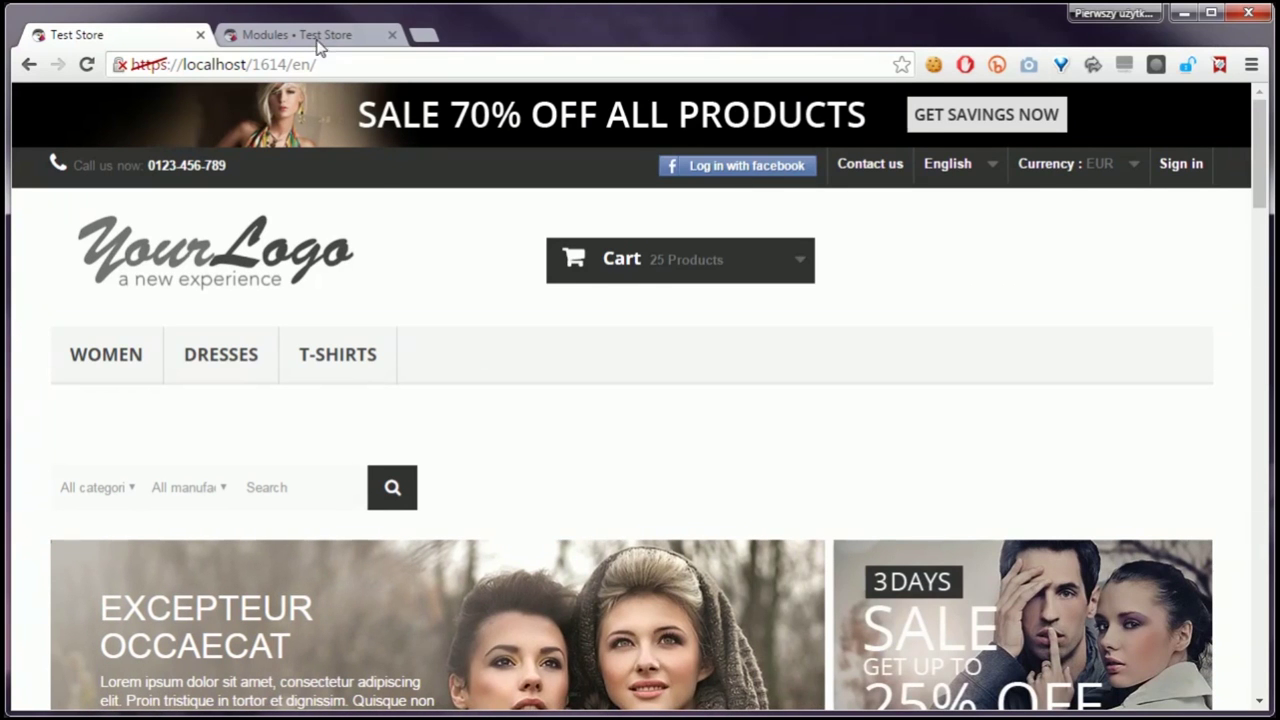
Switch back to the back office Modules tab after checking the storefront header.
{"action": "left_click", "coordinate": [296, 34]}
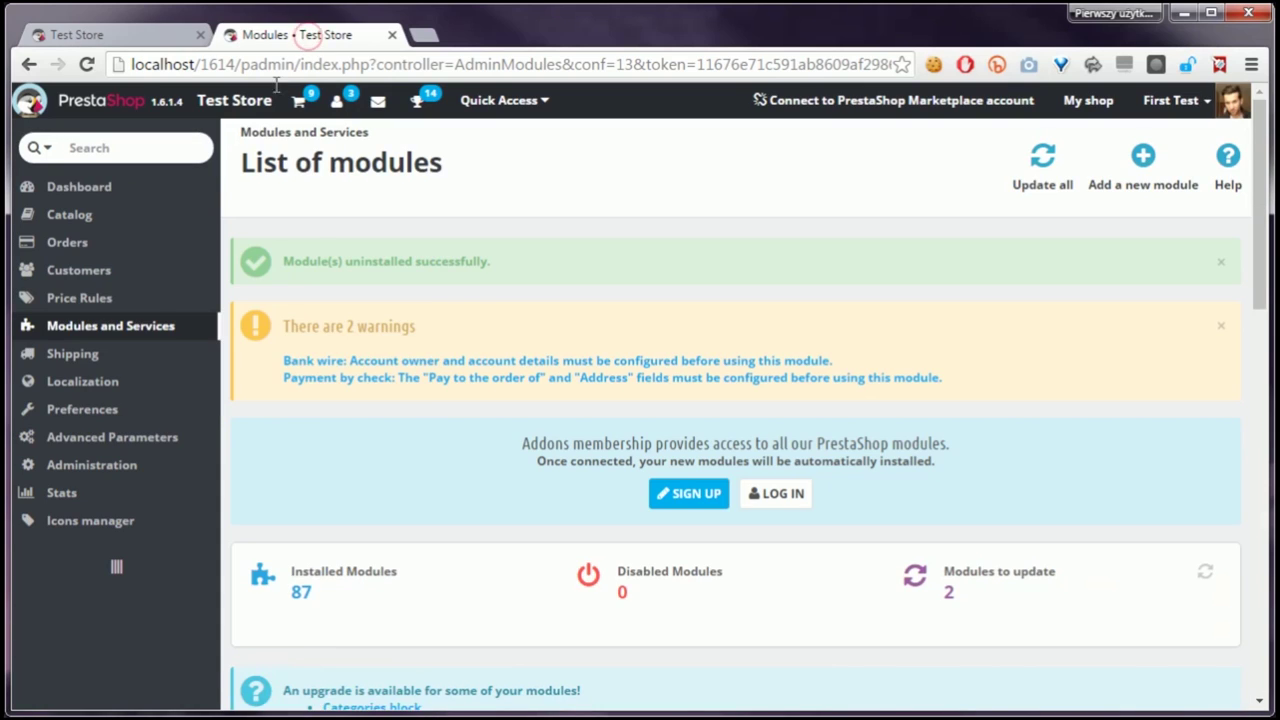
Show the Positions page filtered to the displayTop hook and its attached modules.
{"action": "left_click", "coordinate": [254, 380]}
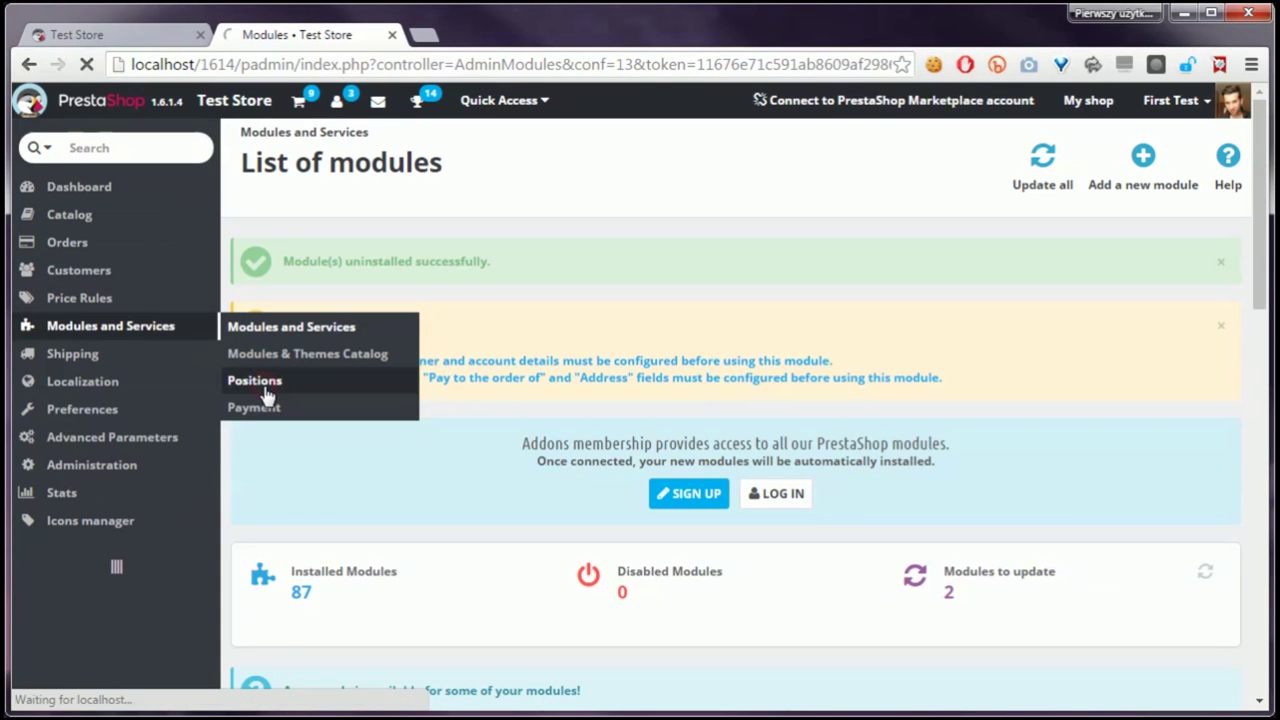
{"action": "left_click", "coordinate": [254, 380]}
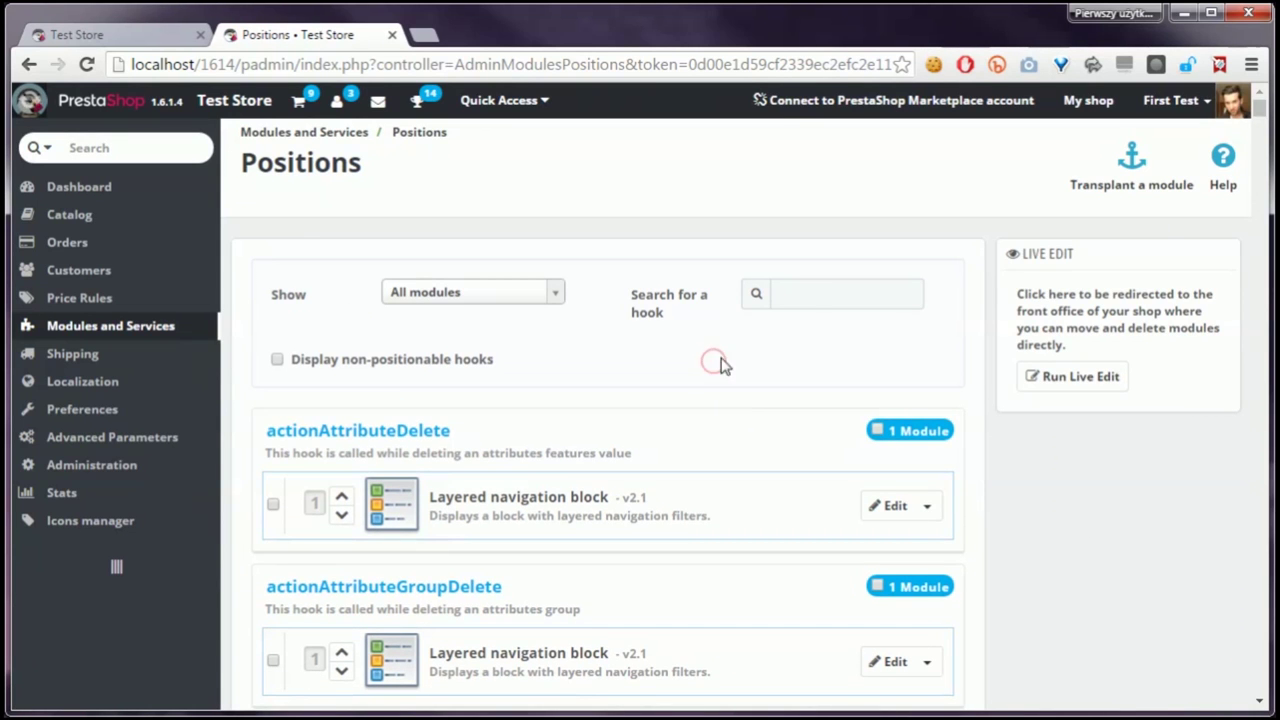
{"action": "left_click", "coordinate": [844, 292]}
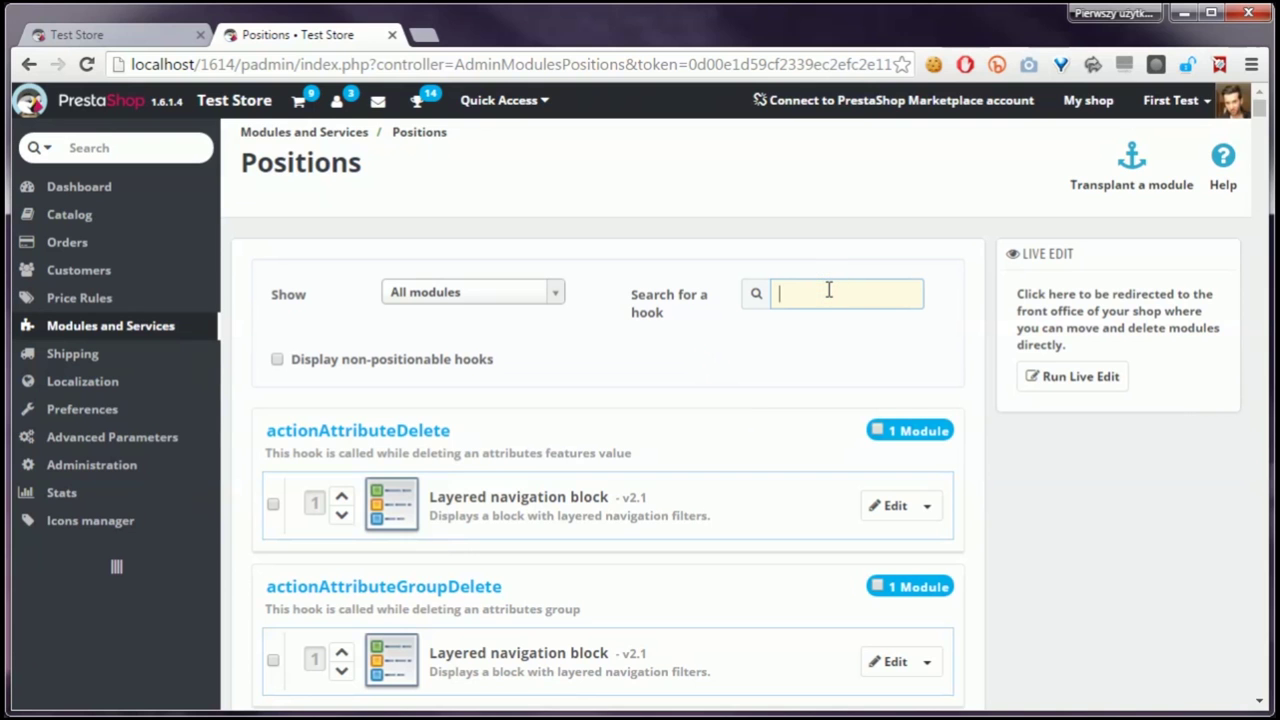
{"action": "type", "text": "displayTop"}
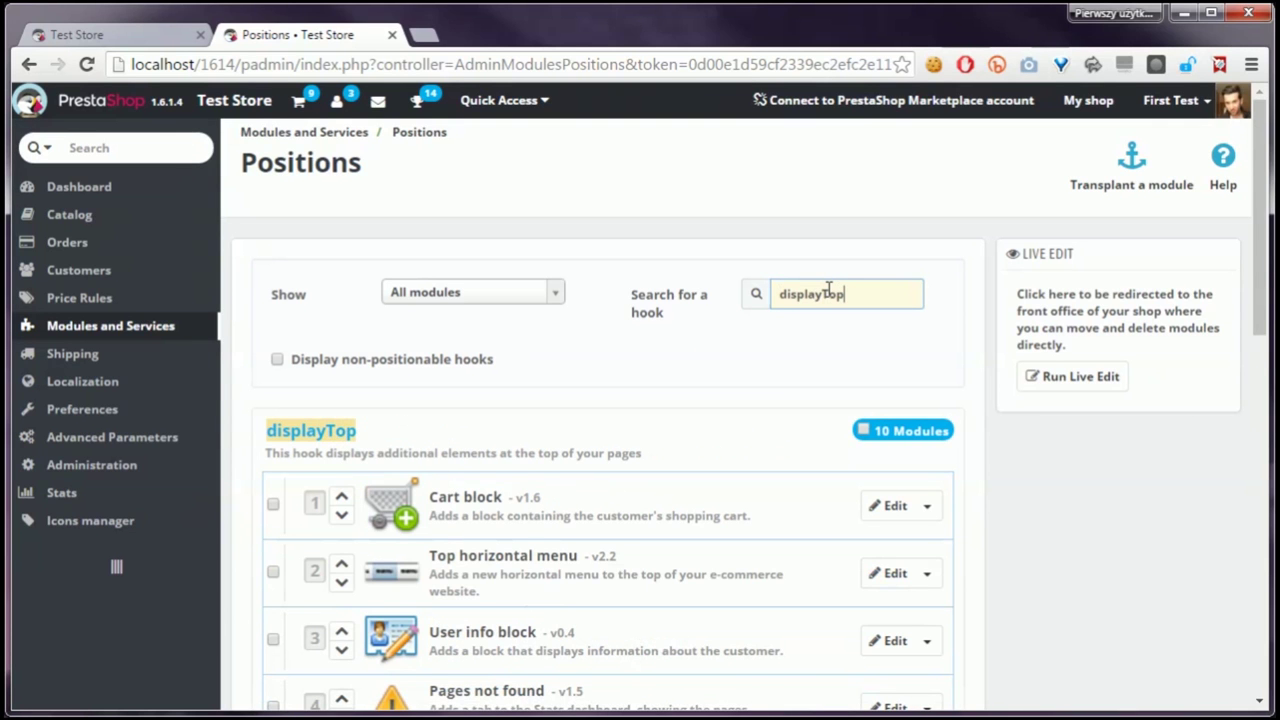
{"action": "scroll", "scroll_direction": "down", "scroll_amount": 3}
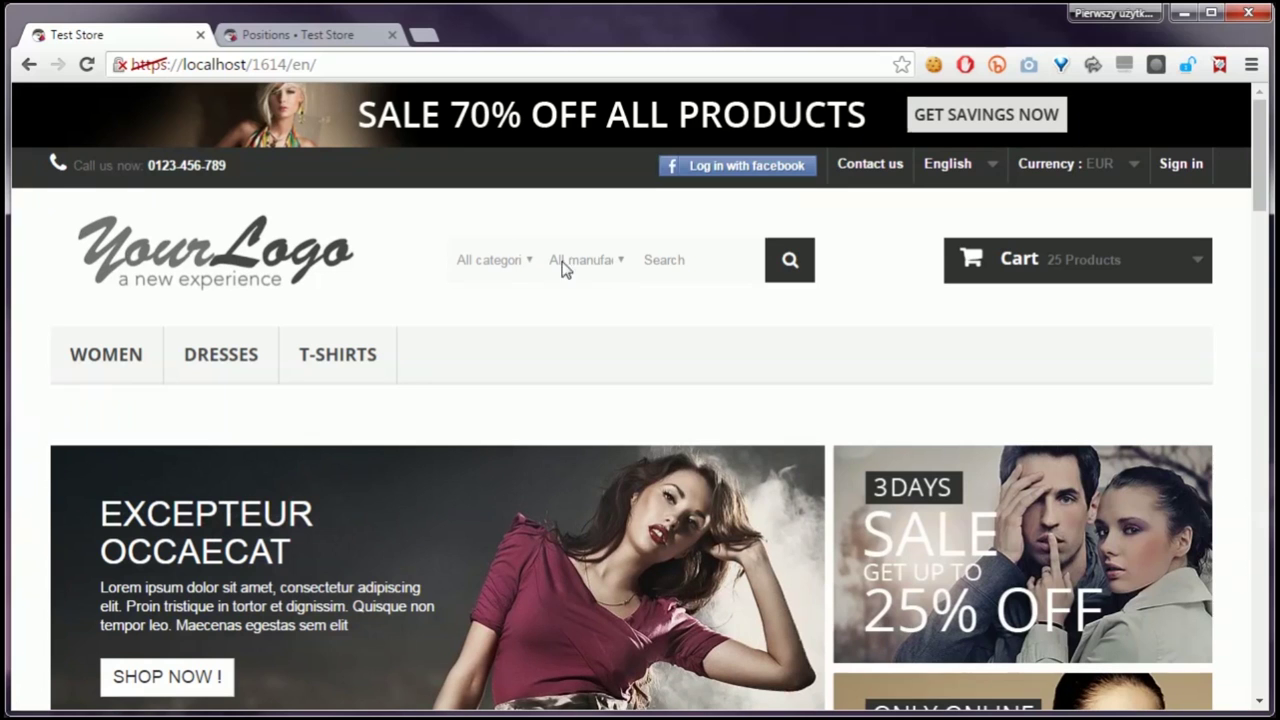
{"action": "mouse_move", "coordinate": [512, 264]}
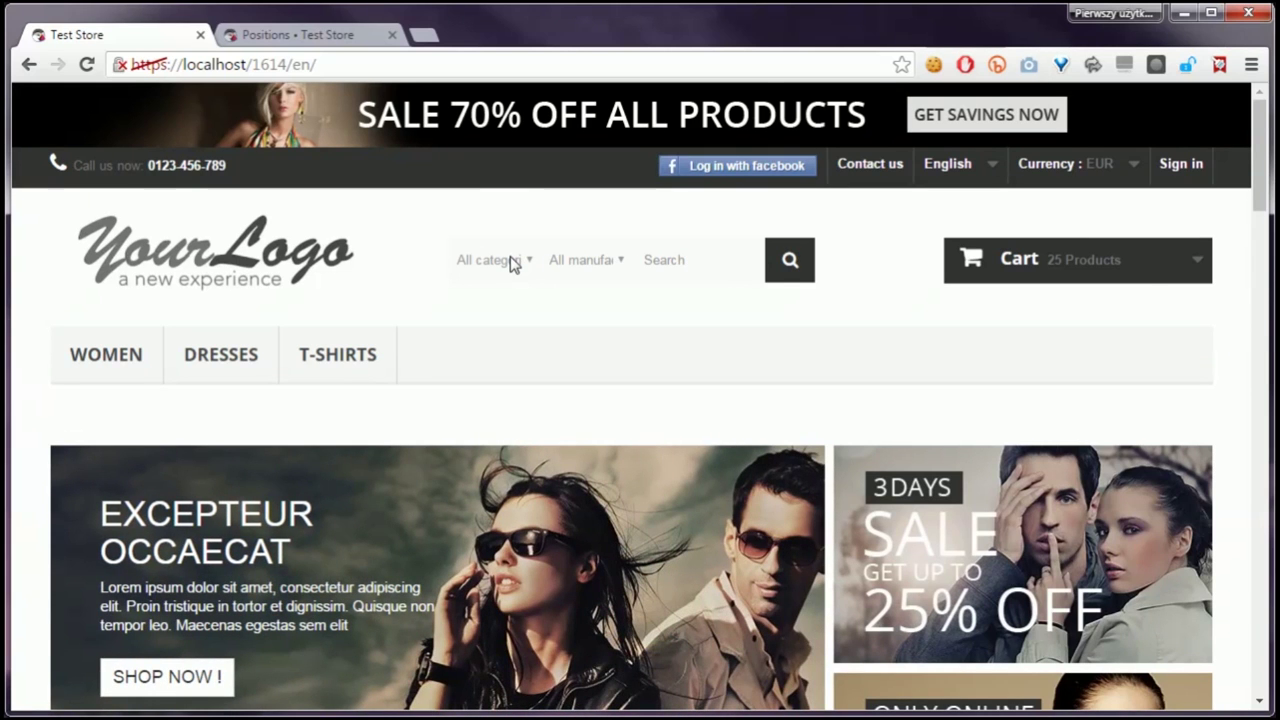
Search the storefront for 'evening' limited to Dresses, returning the Printed Dress.
{"action": "left_click", "coordinate": [584, 260]}
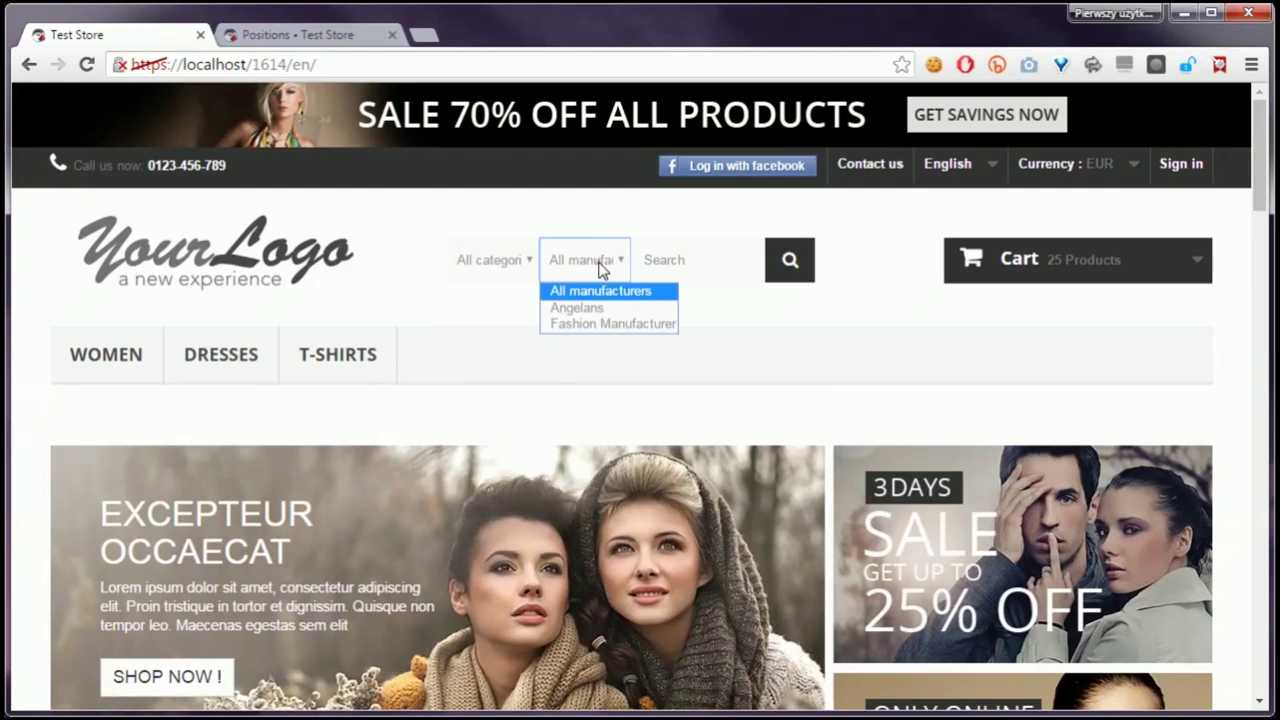
{"action": "left_click", "coordinate": [490, 260]}
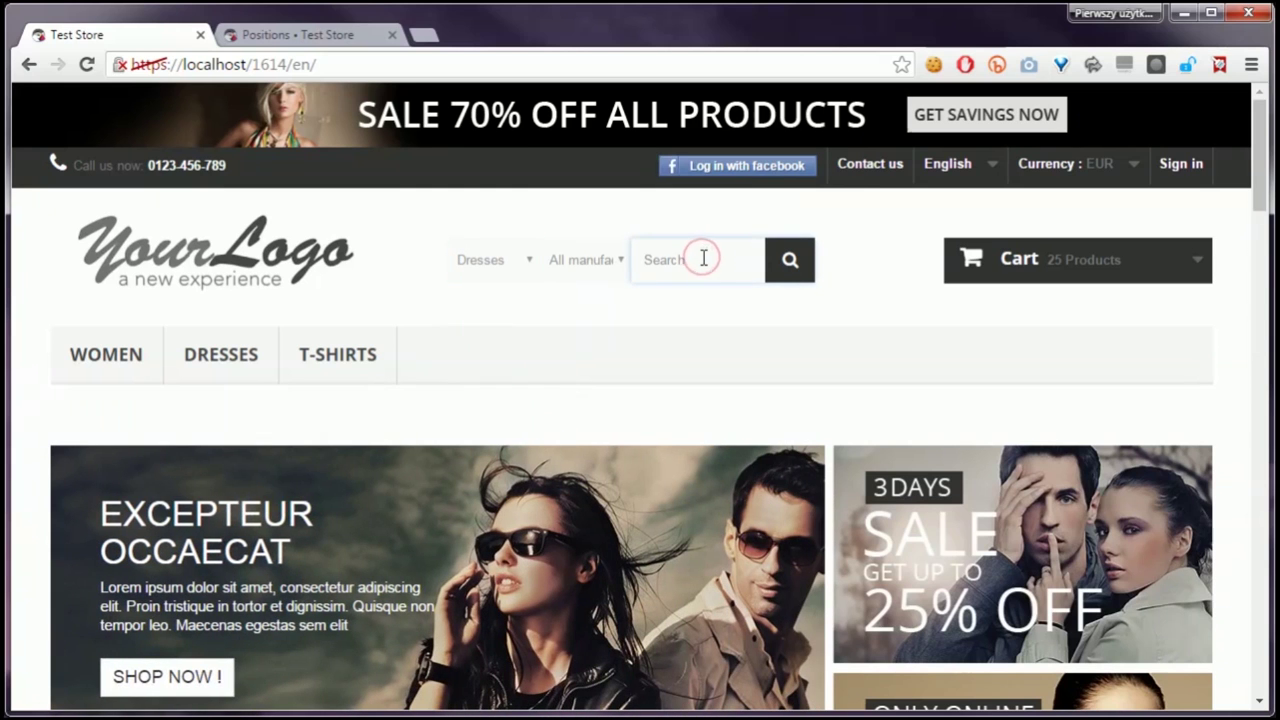
{"action": "type", "text": "evening"}
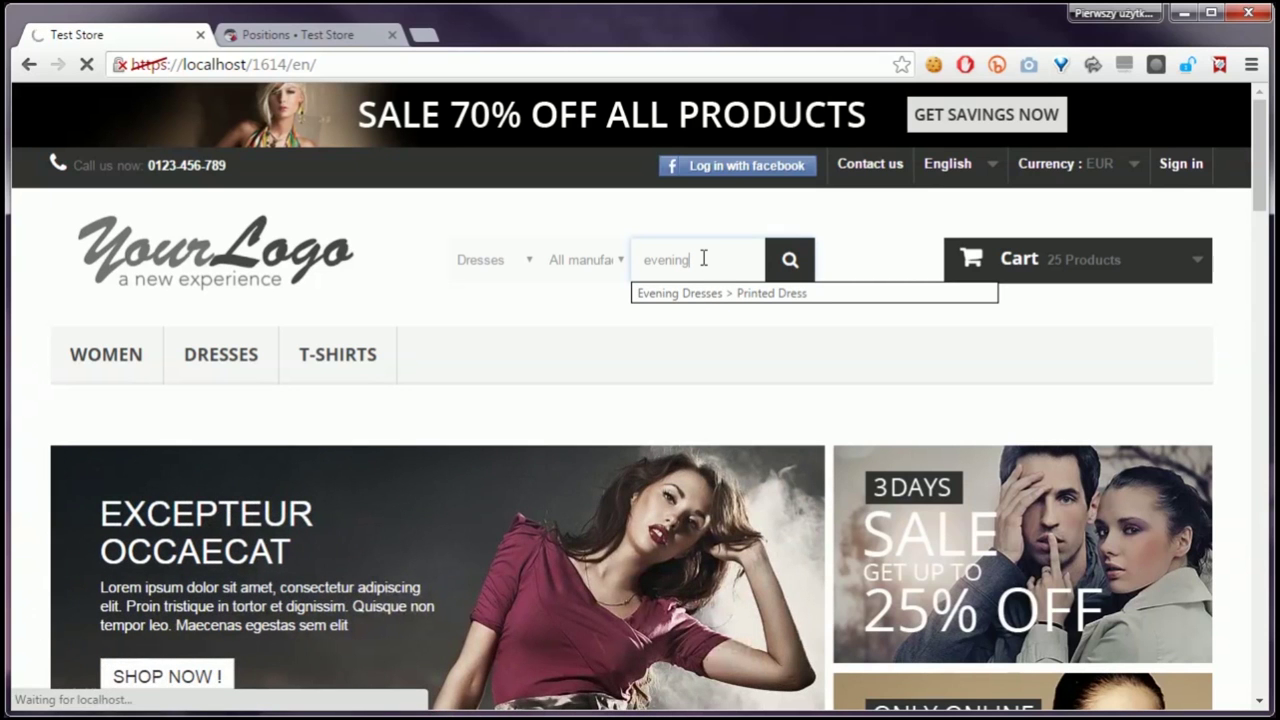
{"action": "mouse_move", "coordinate": [892, 224]}
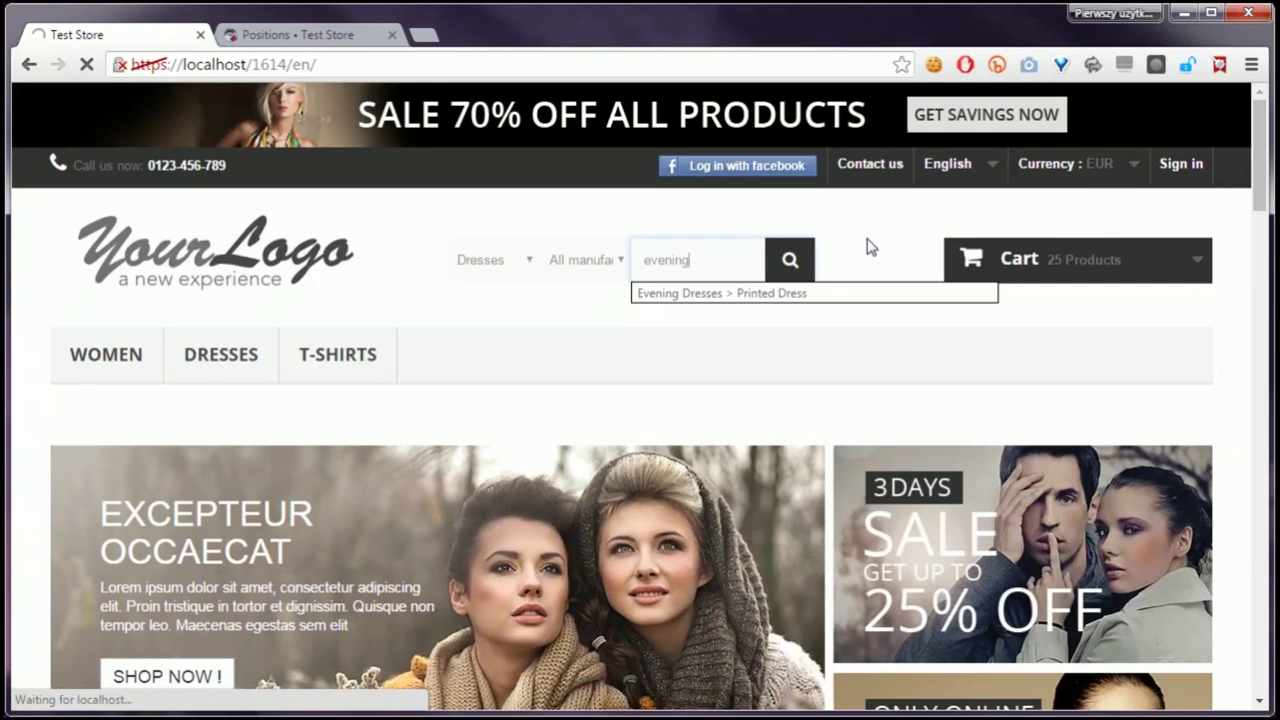
{"action": "left_click", "coordinate": [788, 260]}
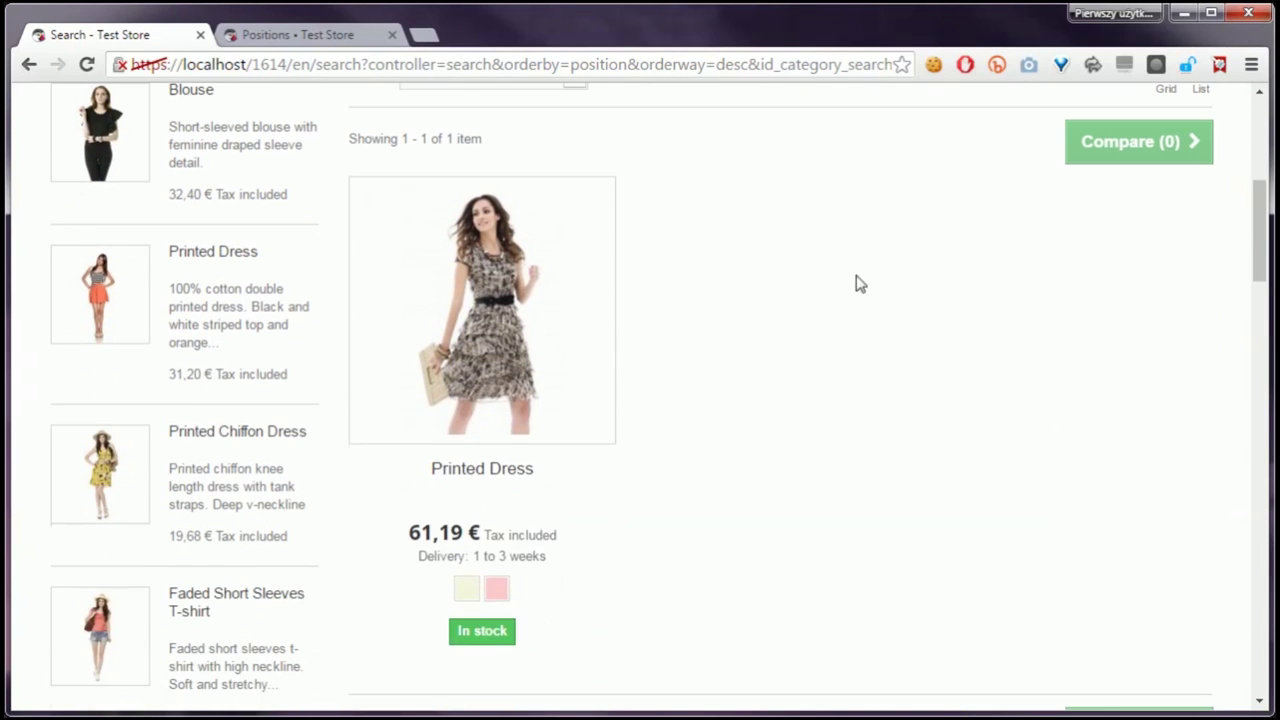
{"action": "scroll", "scroll_direction": "up", "scroll_amount": 3}
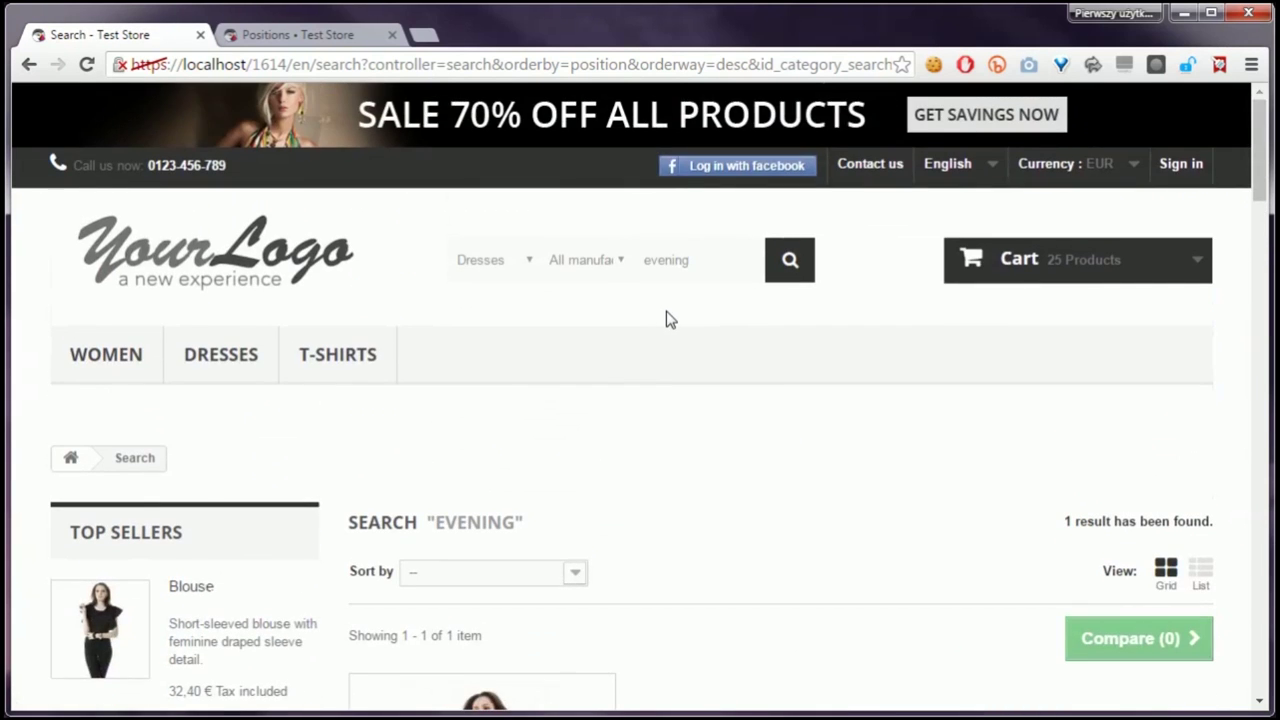